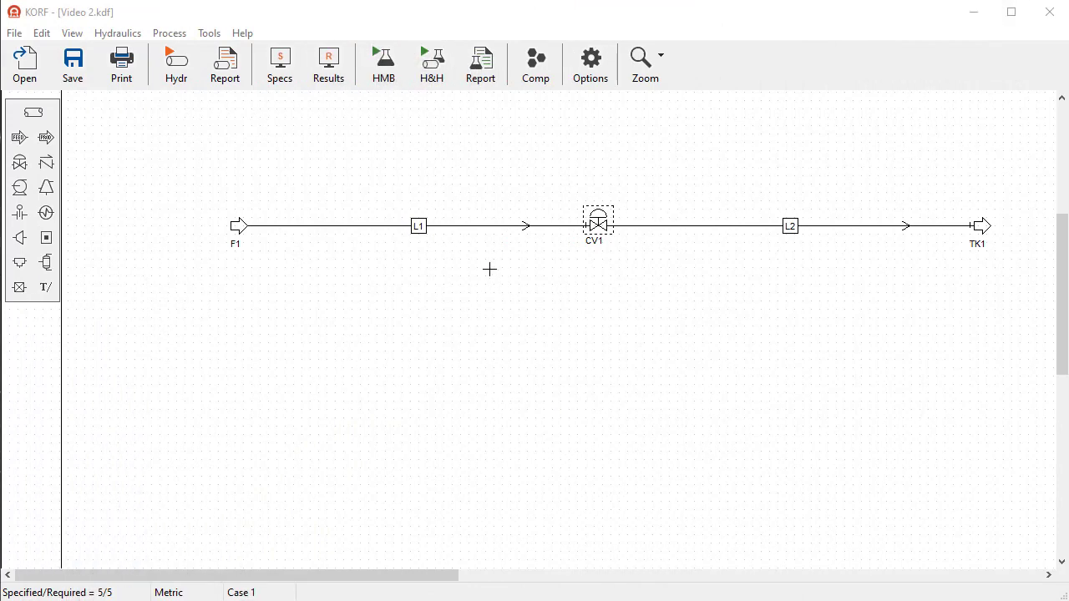
mouse_move(513, 265)
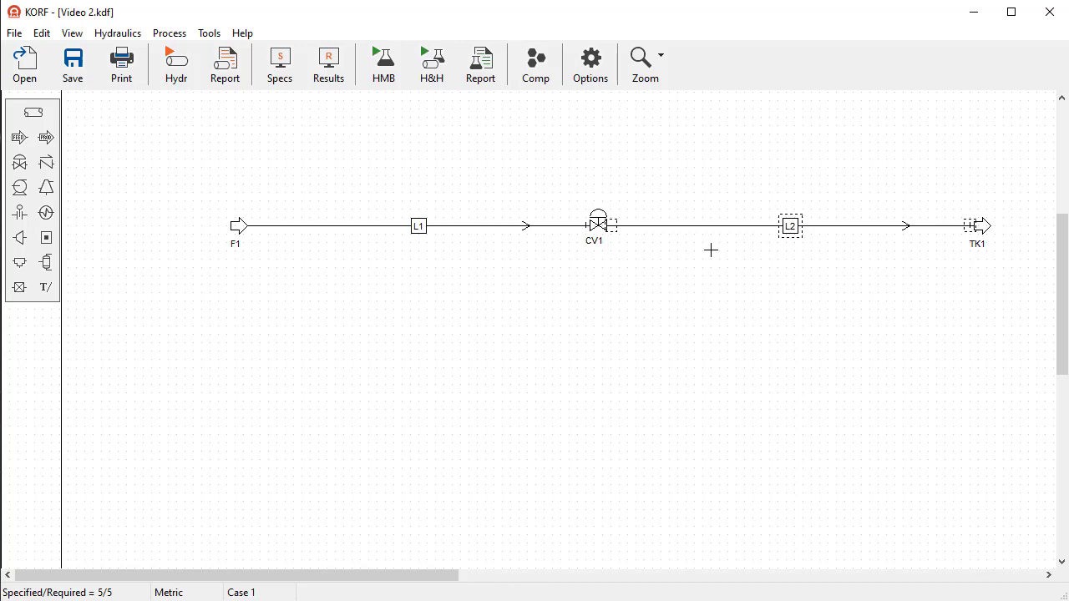
Enable 'Show case dialog' on the Interface tab of KORF's options and confirm.
click(209, 32)
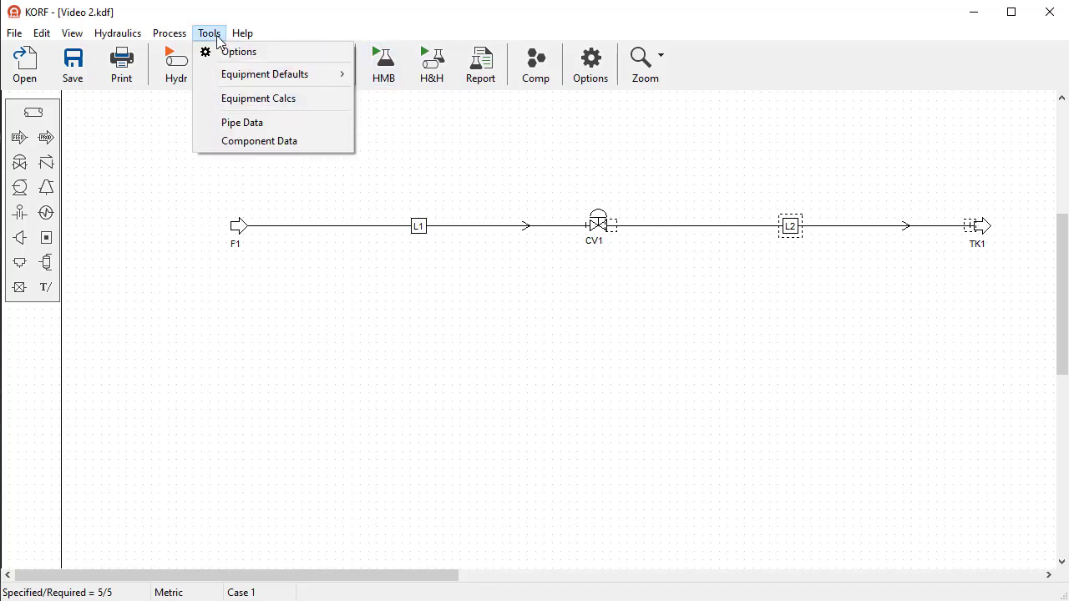
click(238, 51)
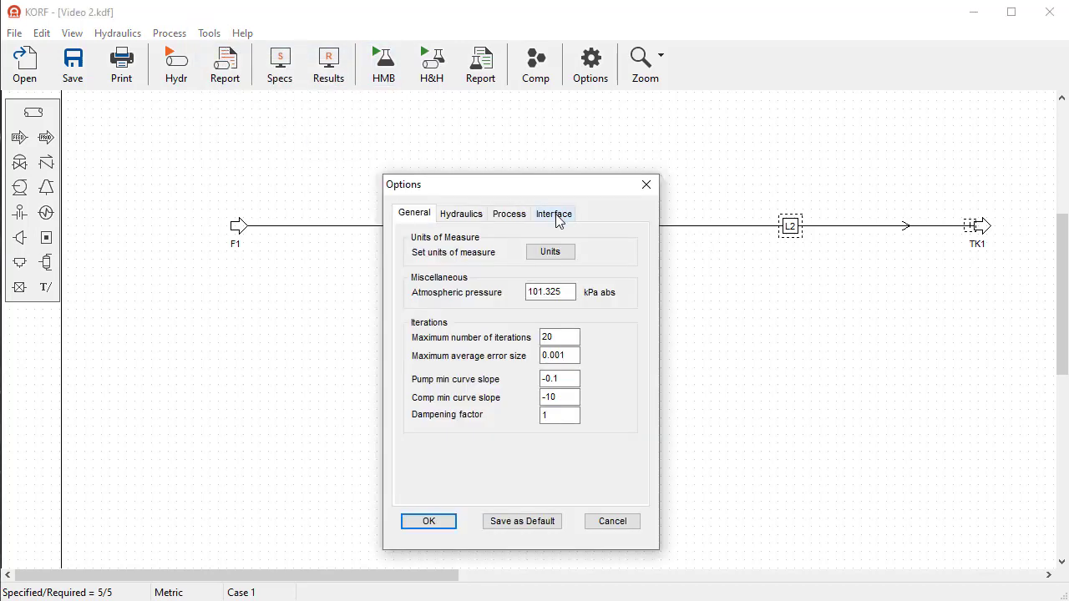
click(553, 213)
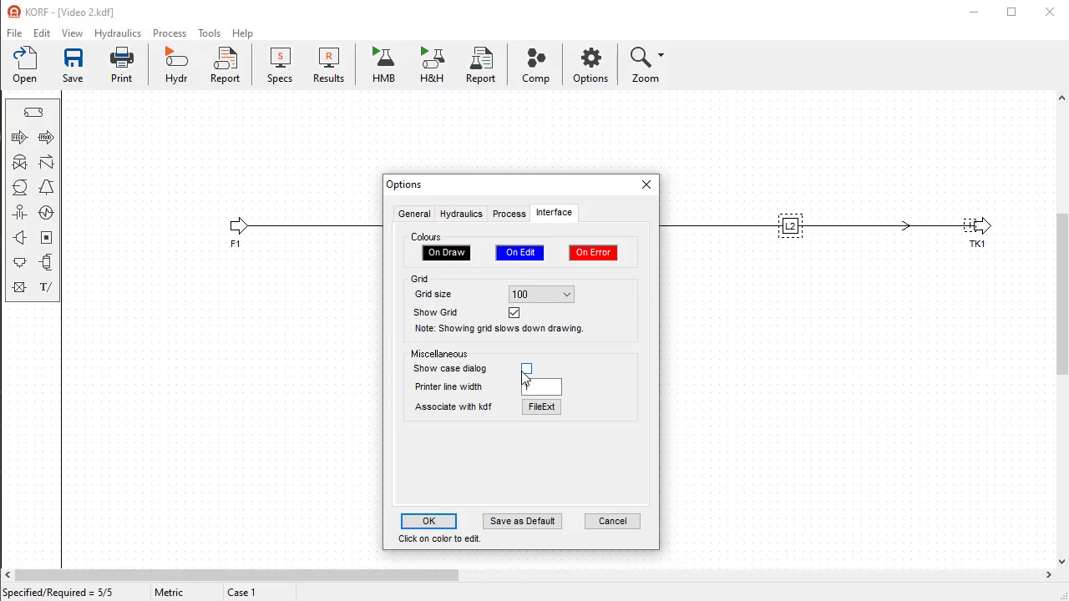
click(527, 368)
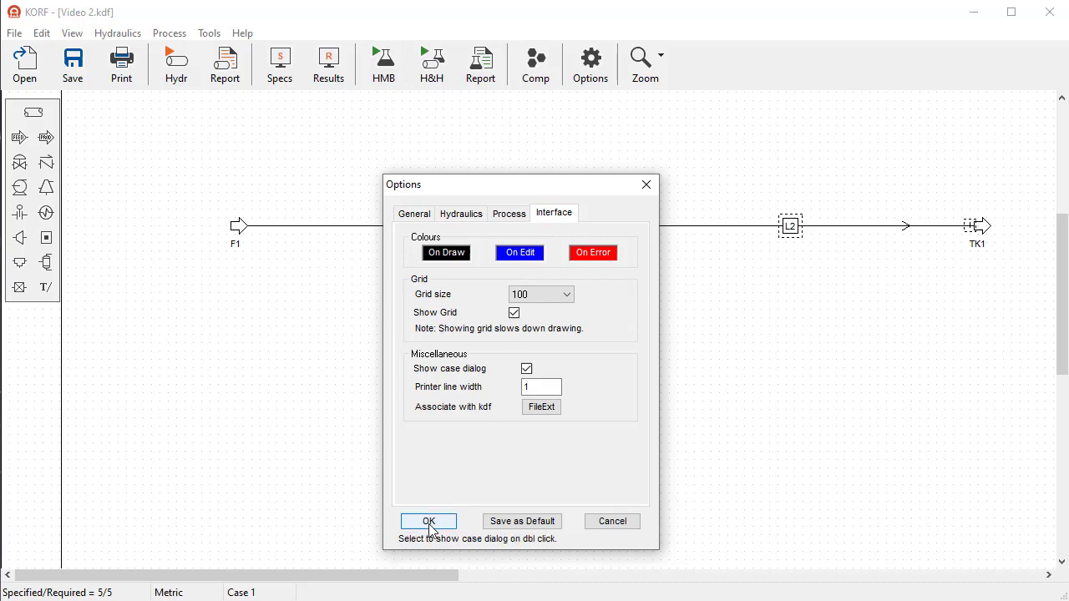
click(429, 521)
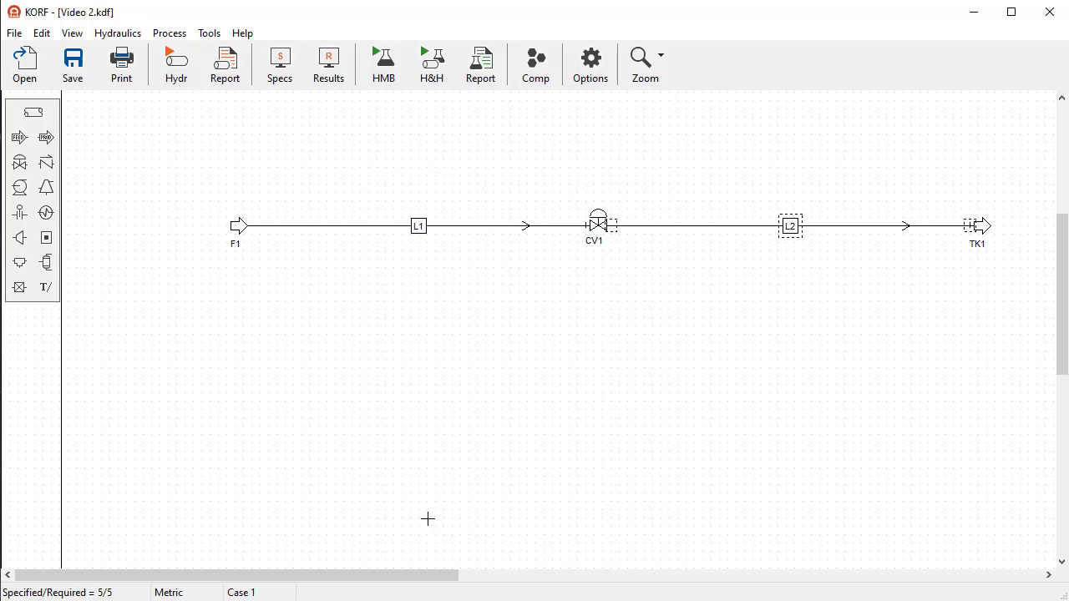
mouse_move(334, 90)
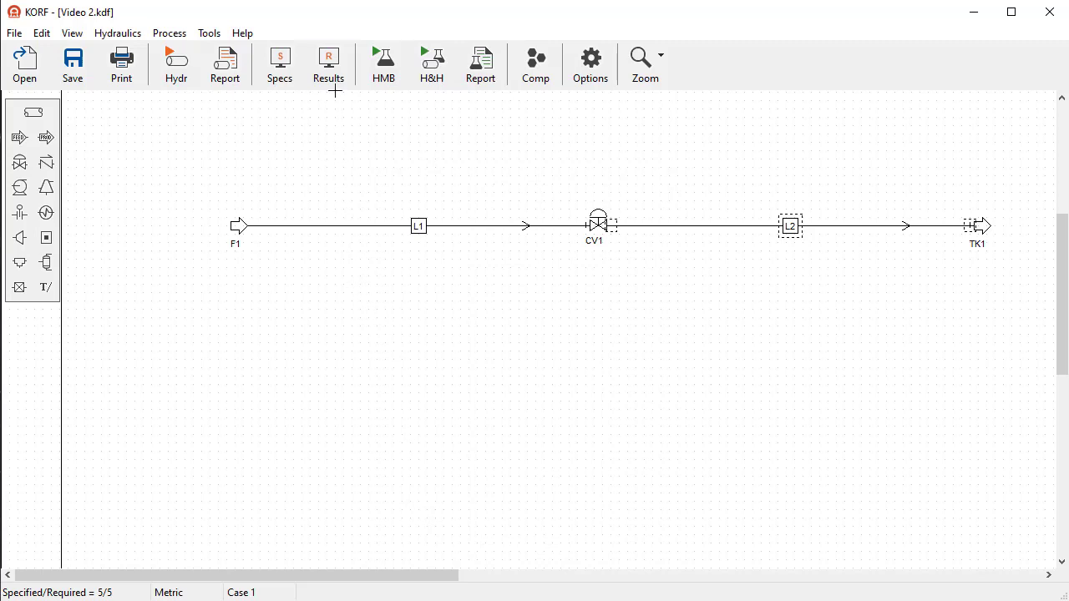
Add Valve Cv to the equipment results displayed on the drawing.
click(327, 64)
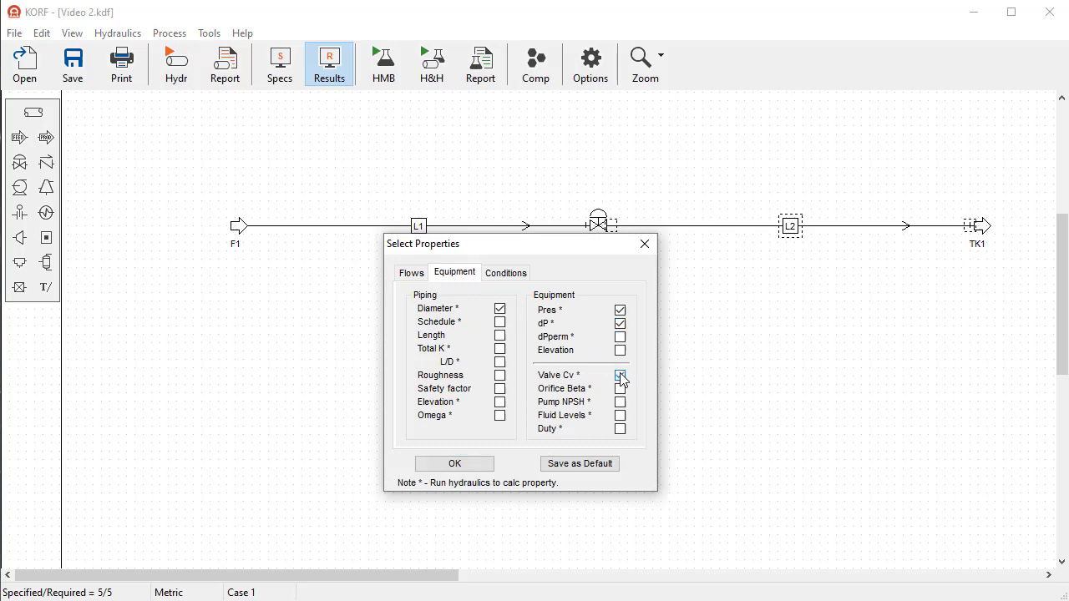
click(621, 375)
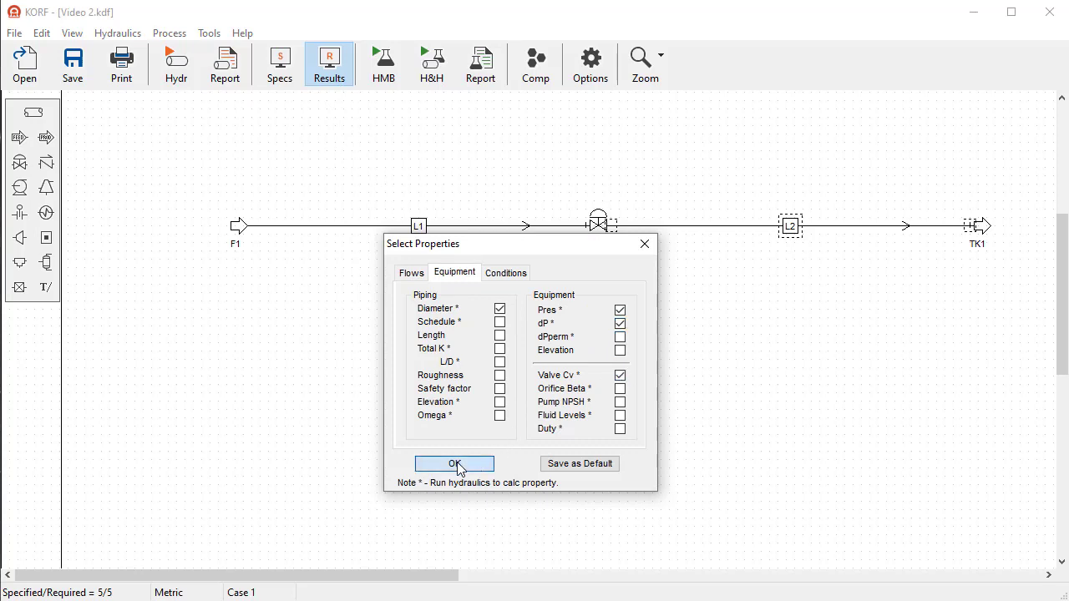
click(454, 463)
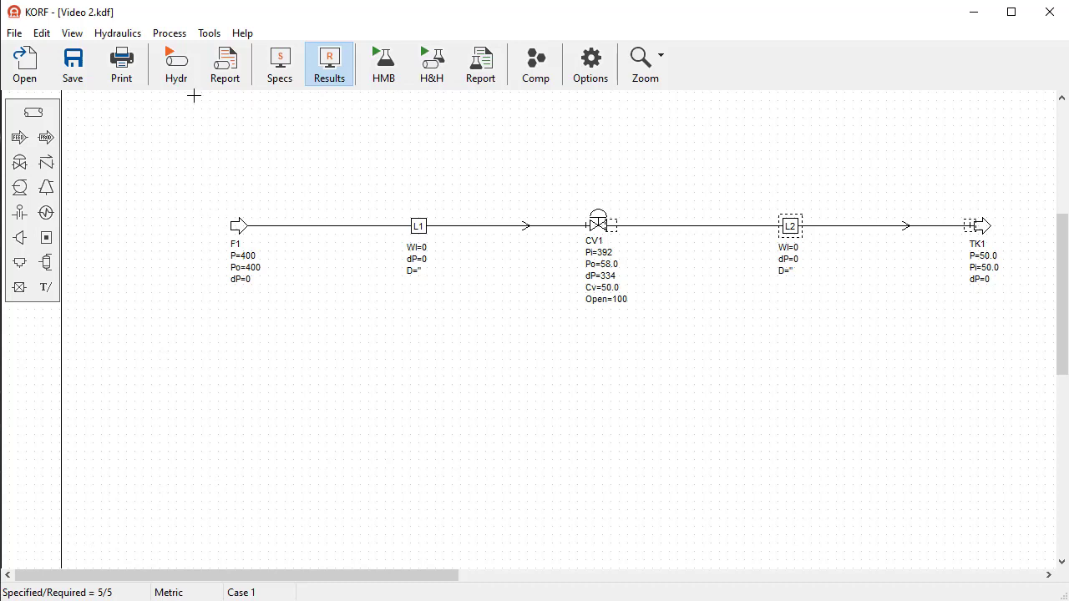
Run the case 1 hydraulics and close the run log after convergence in 4 iterations.
click(176, 64)
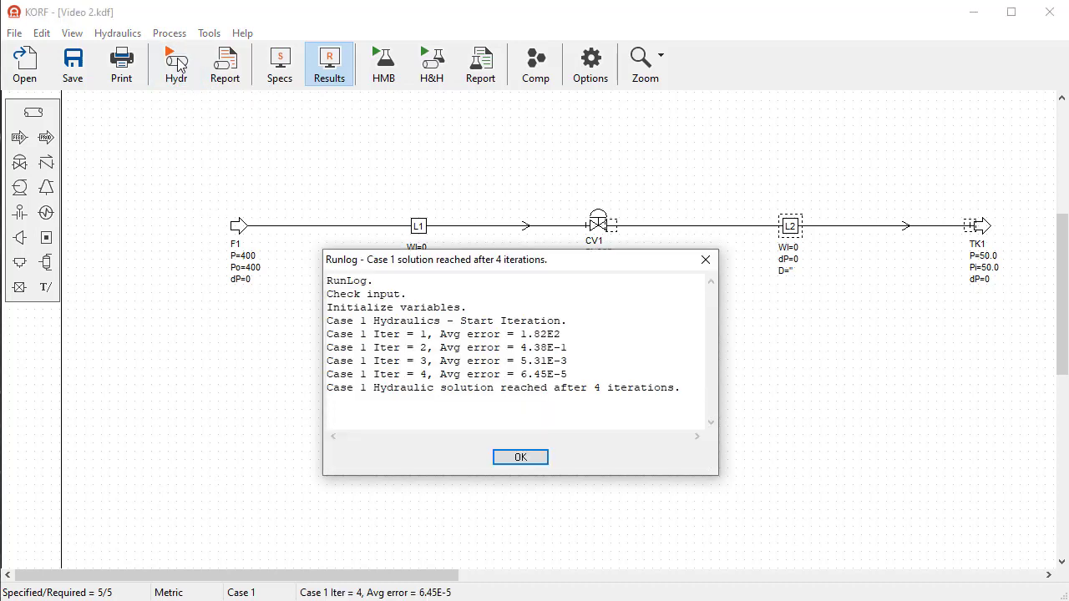
mouse_move(409, 393)
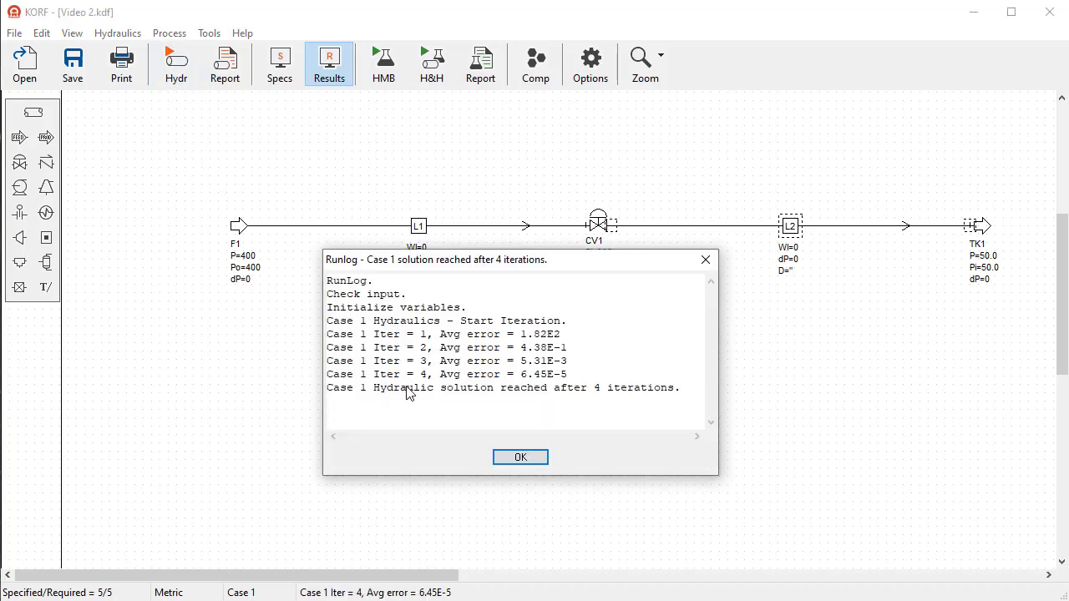
mouse_move(462, 399)
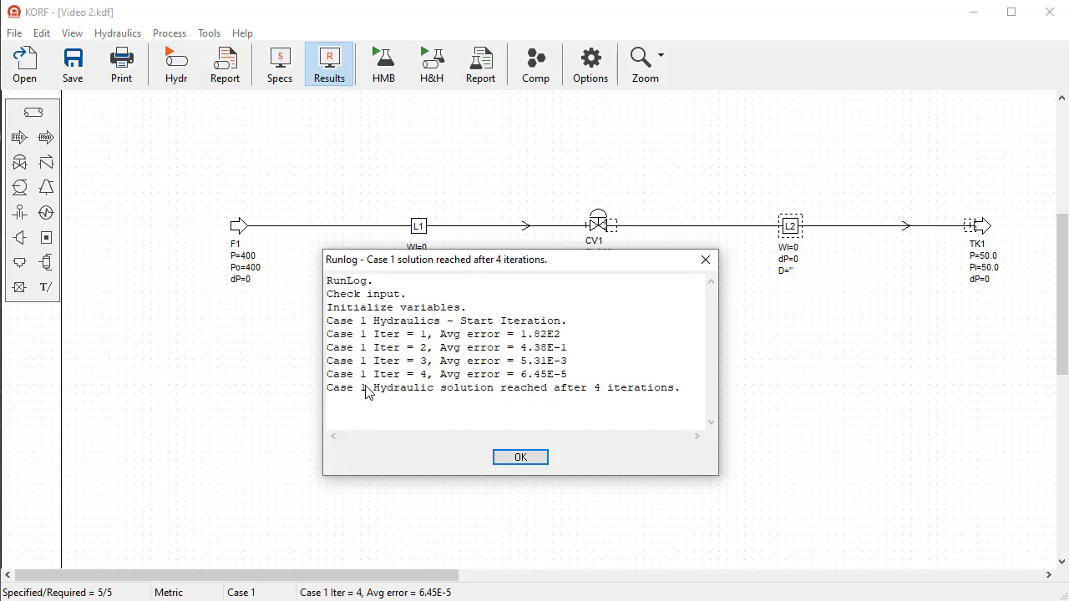
double_click(347, 388)
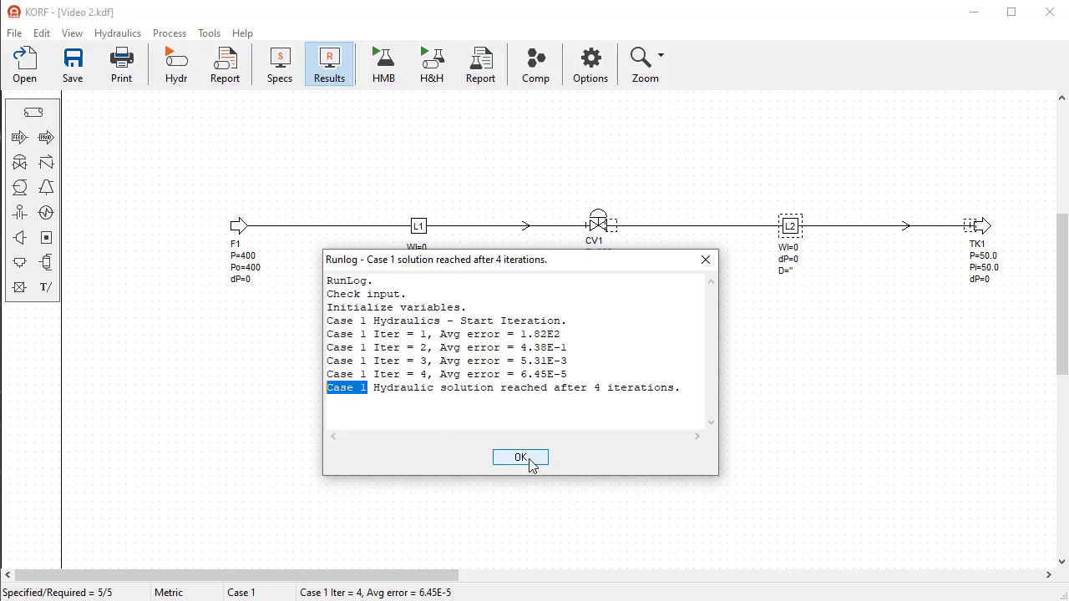
click(519, 457)
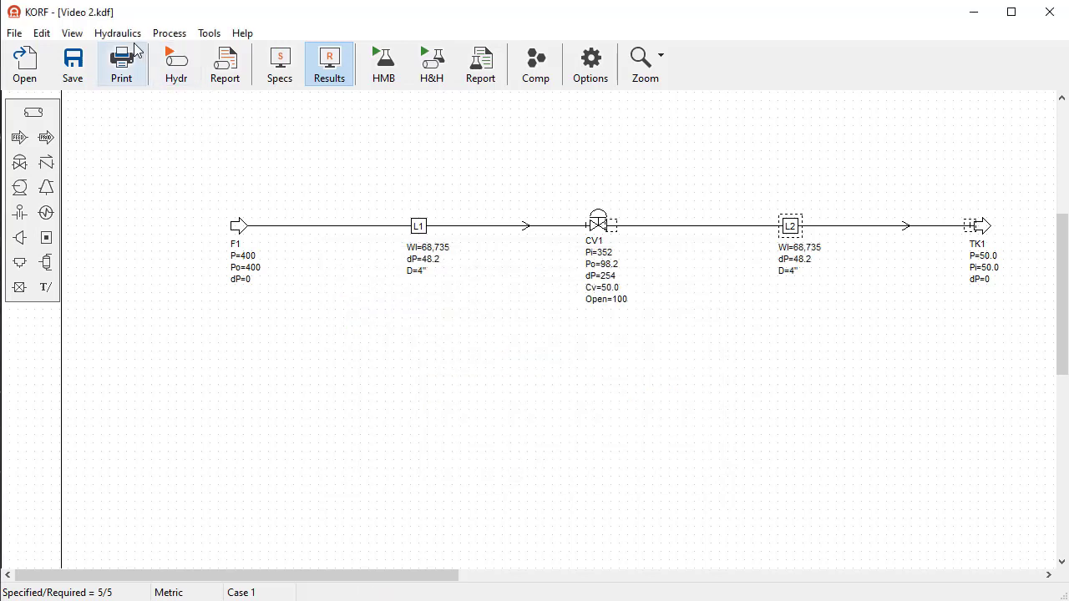
Set Run Case Numbers to 1;2 and bring up the Case Input descriptions table.
click(120, 64)
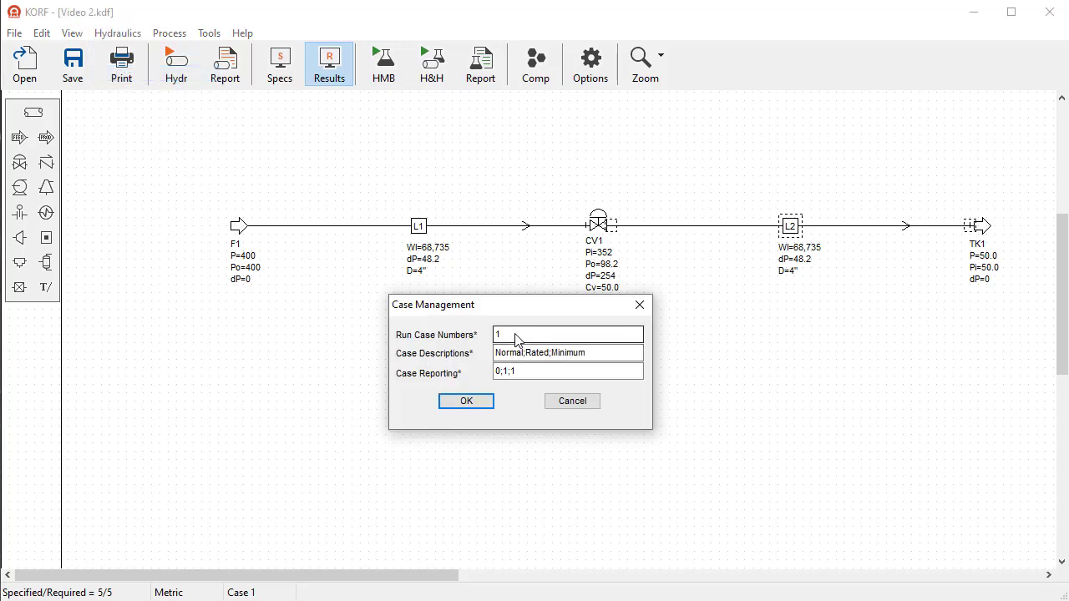
click(567, 334)
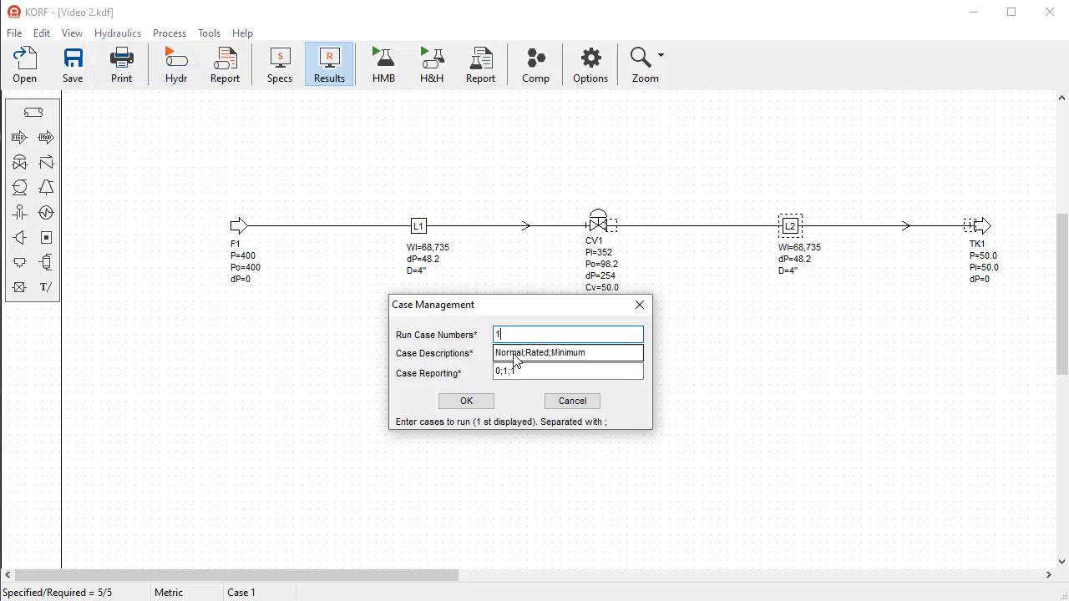
click(567, 371)
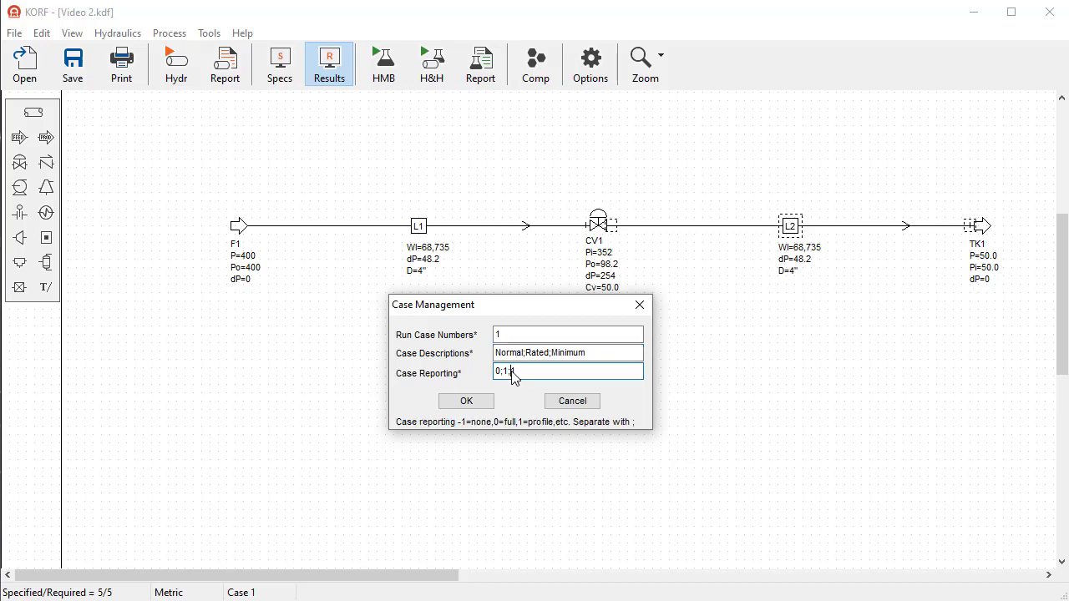
click(568, 334)
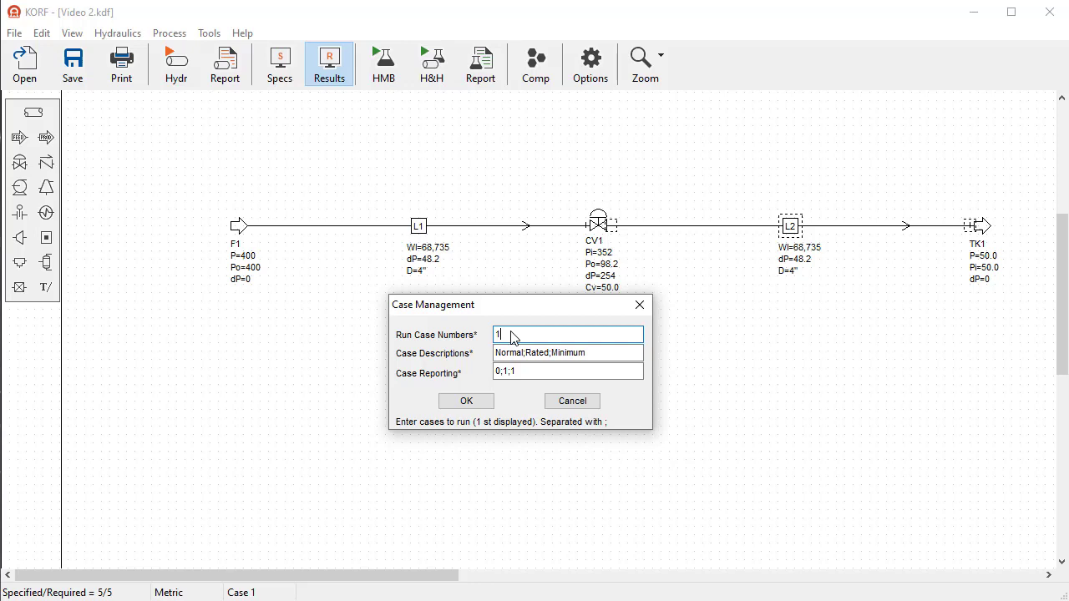
text(;2)
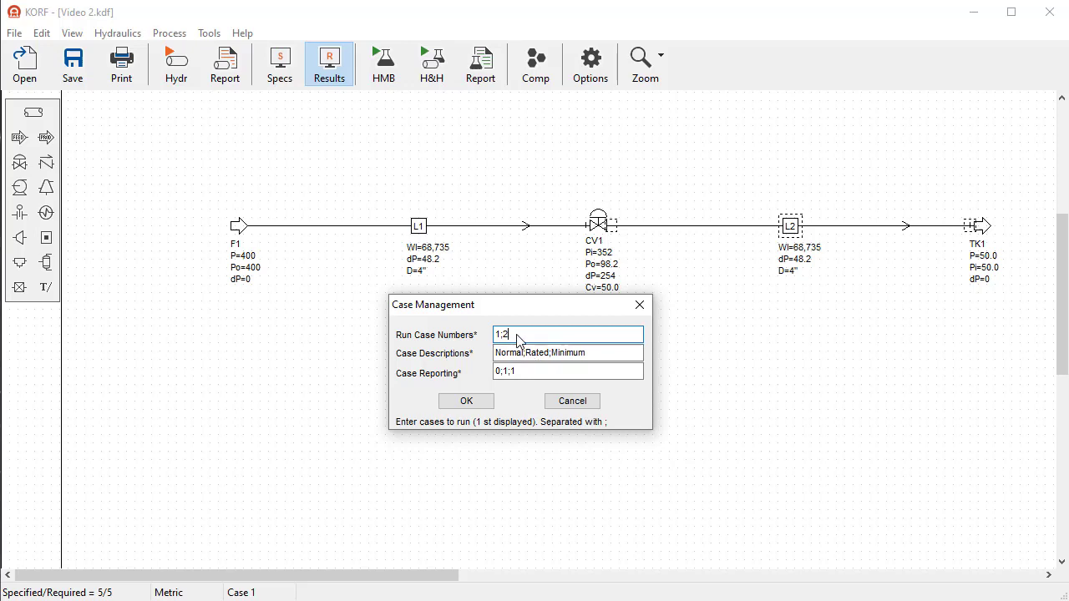
click(568, 352)
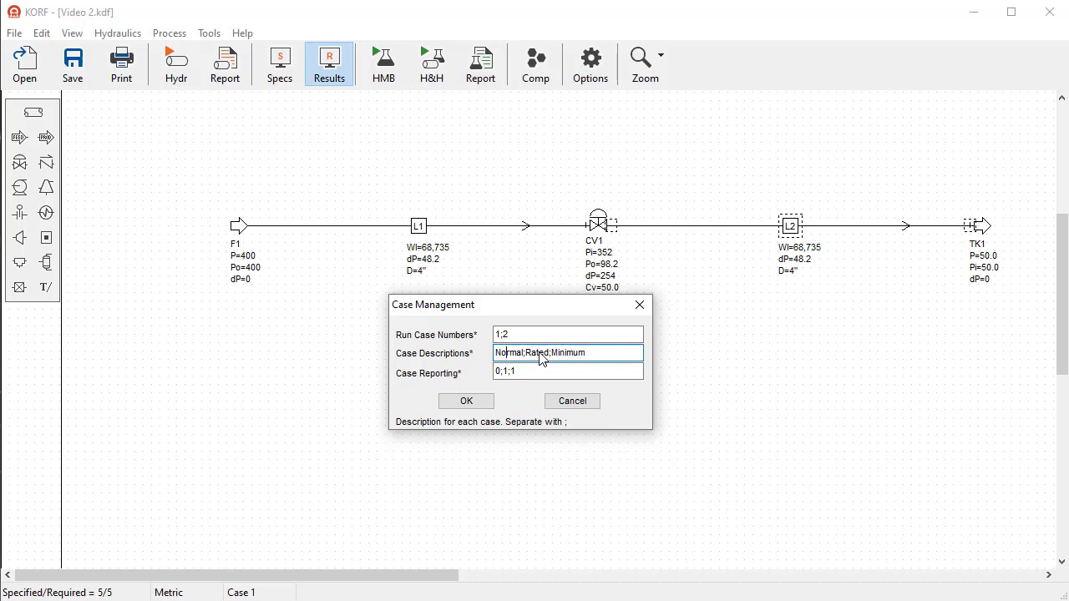
click(465, 400)
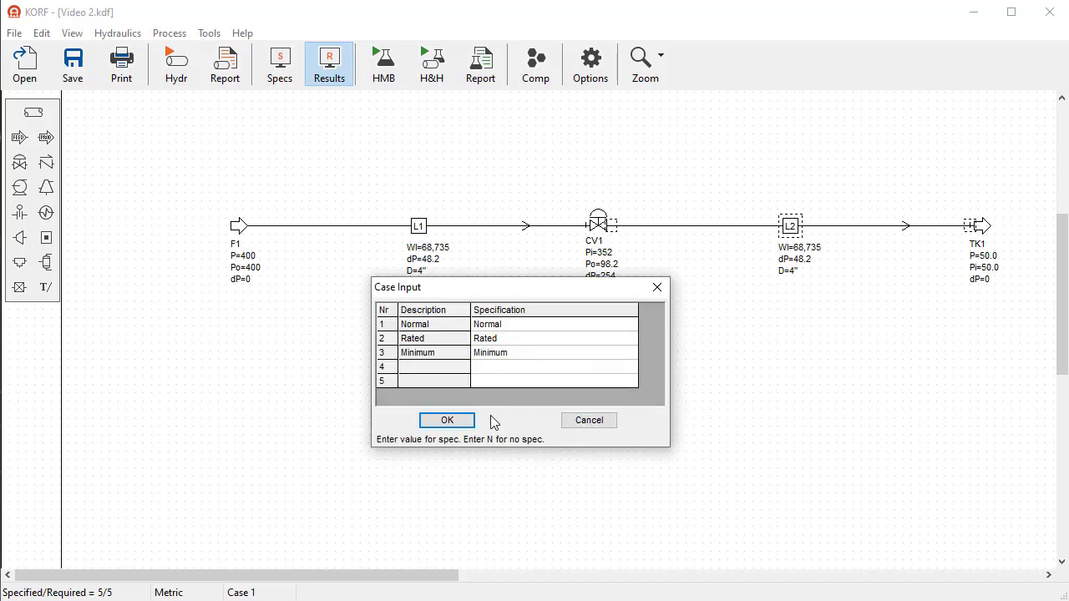
Change the case descriptions to Normal;Minimum with reporting 0;0 and confirm.
click(447, 420)
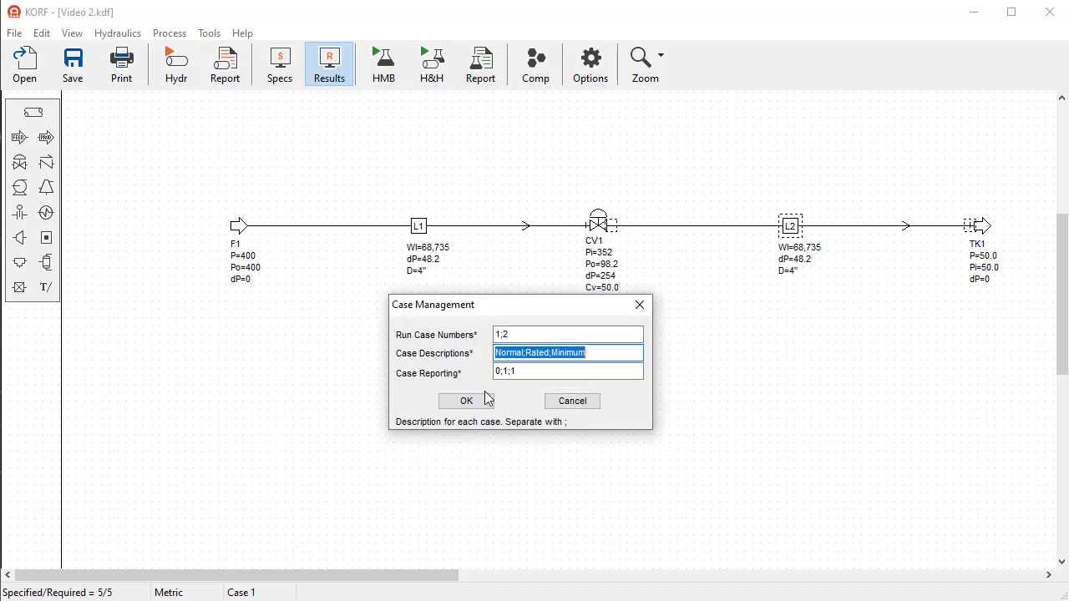
click(551, 351)
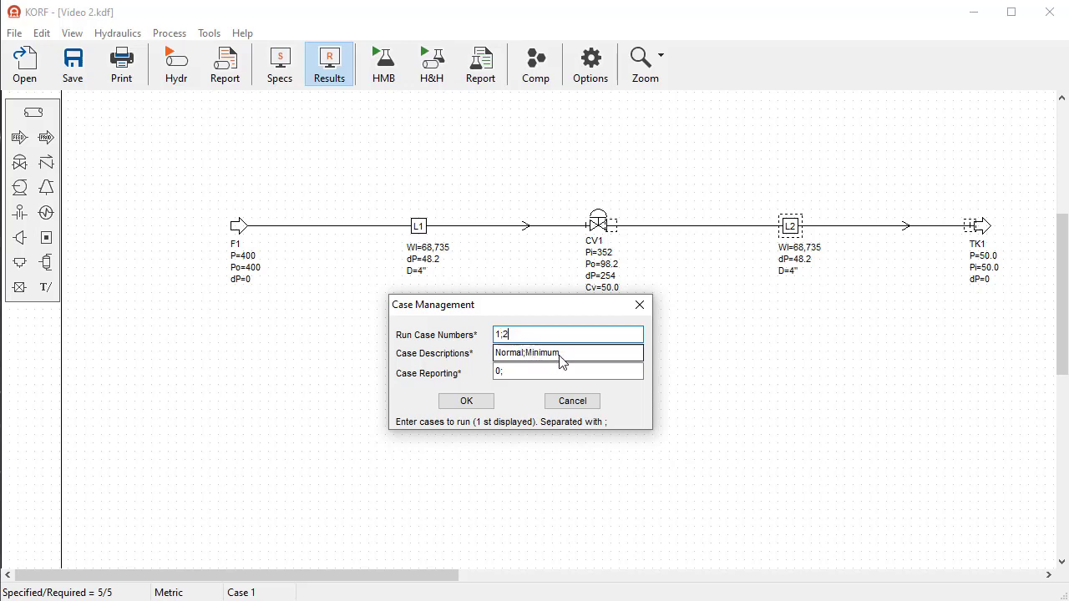
double_click(542, 351)
text(0)
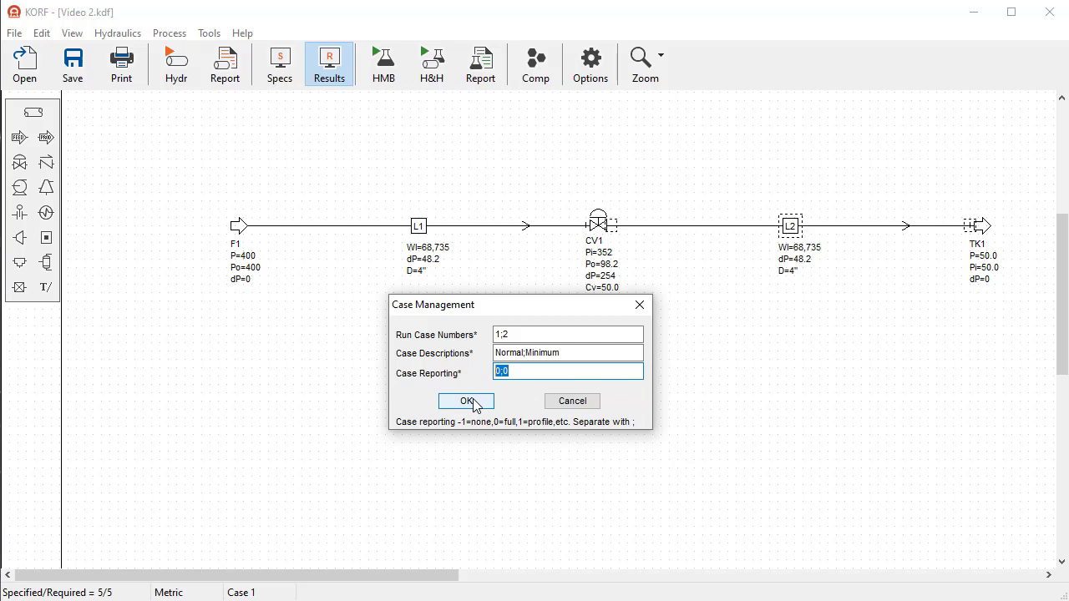
click(466, 400)
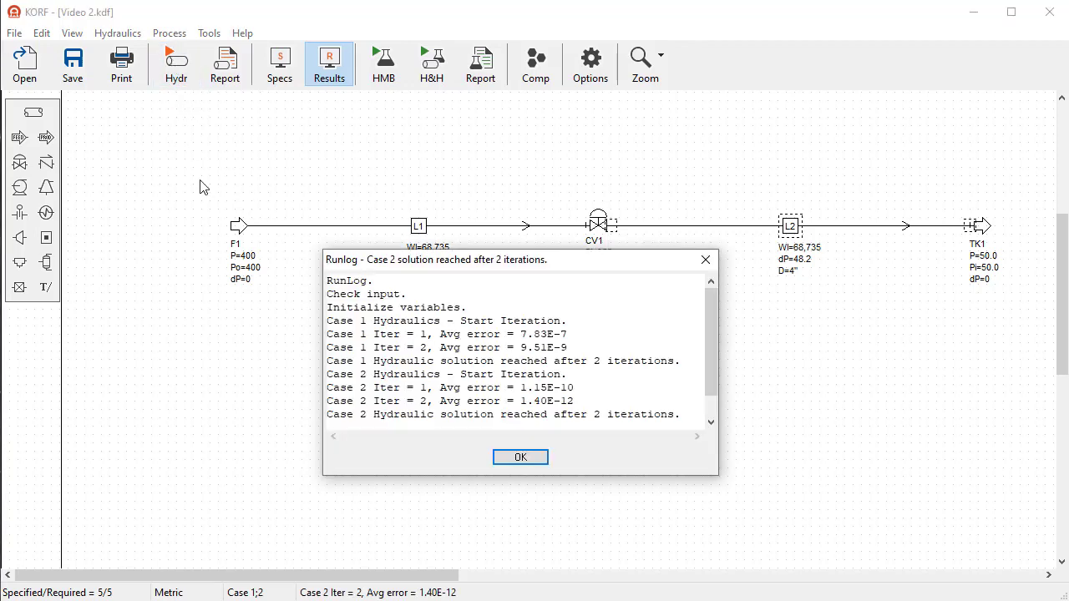
Close the run log, leaving CV1 at dP 254, Cv 50.0, opening 100.
double_click(345, 320)
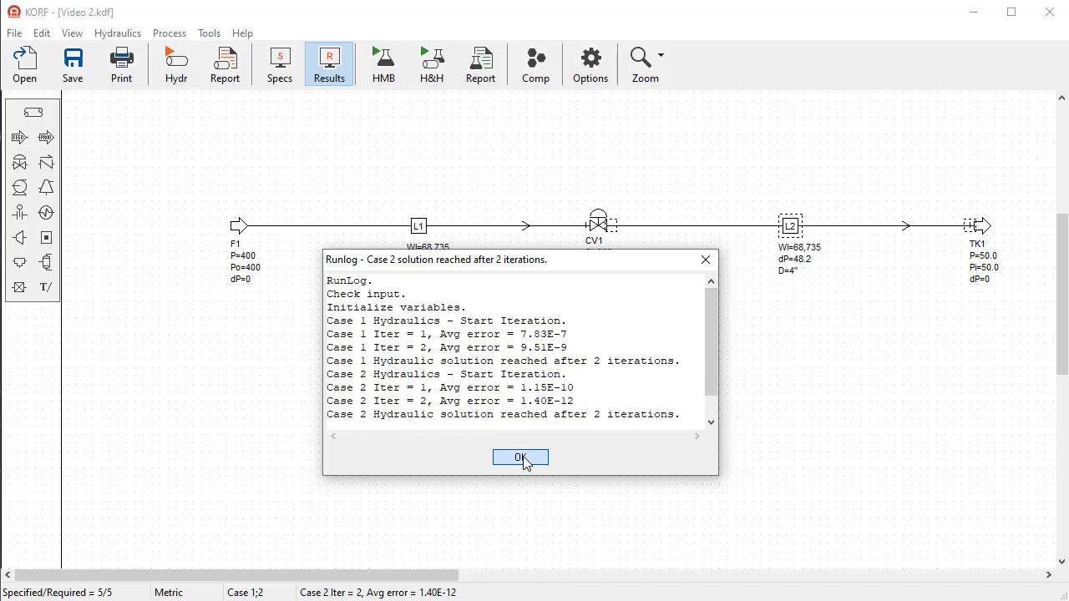
click(520, 456)
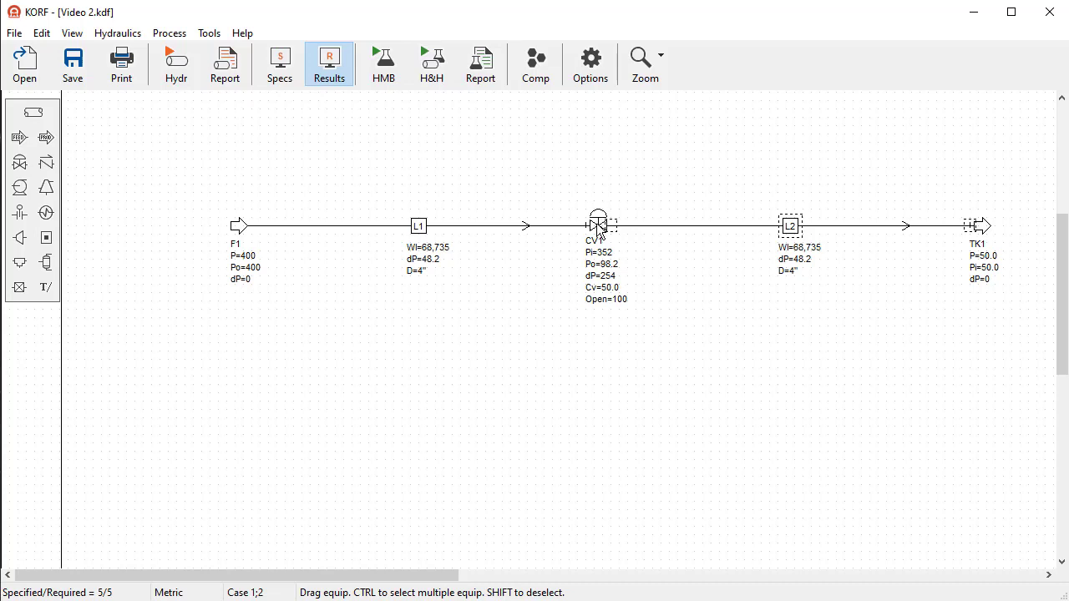
Set CV1's % Open to 100;40 for the Normal and Minimum cases.
double_click(600, 225)
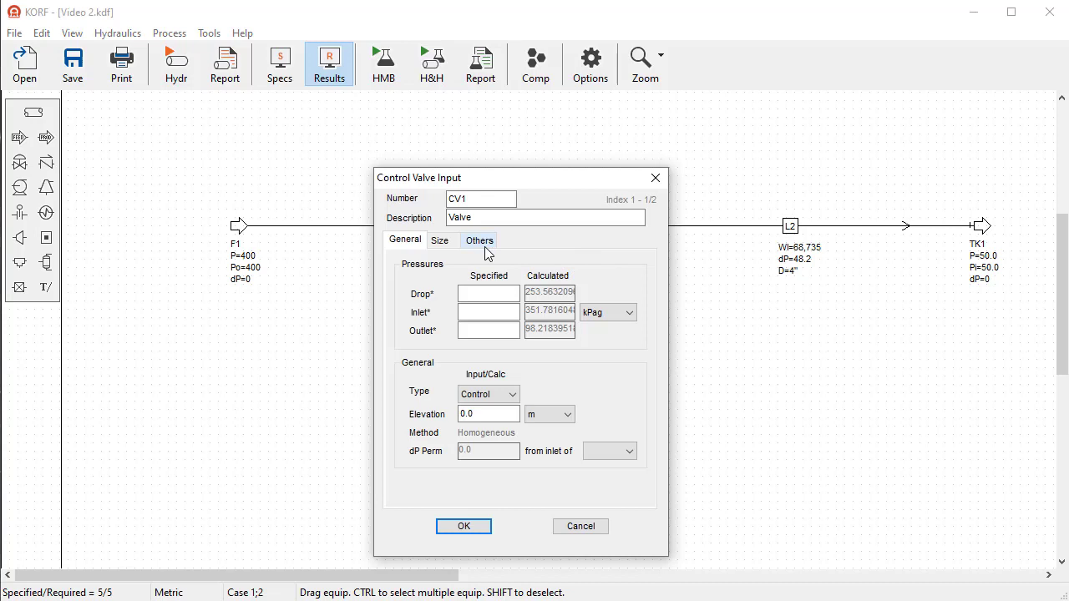
click(440, 240)
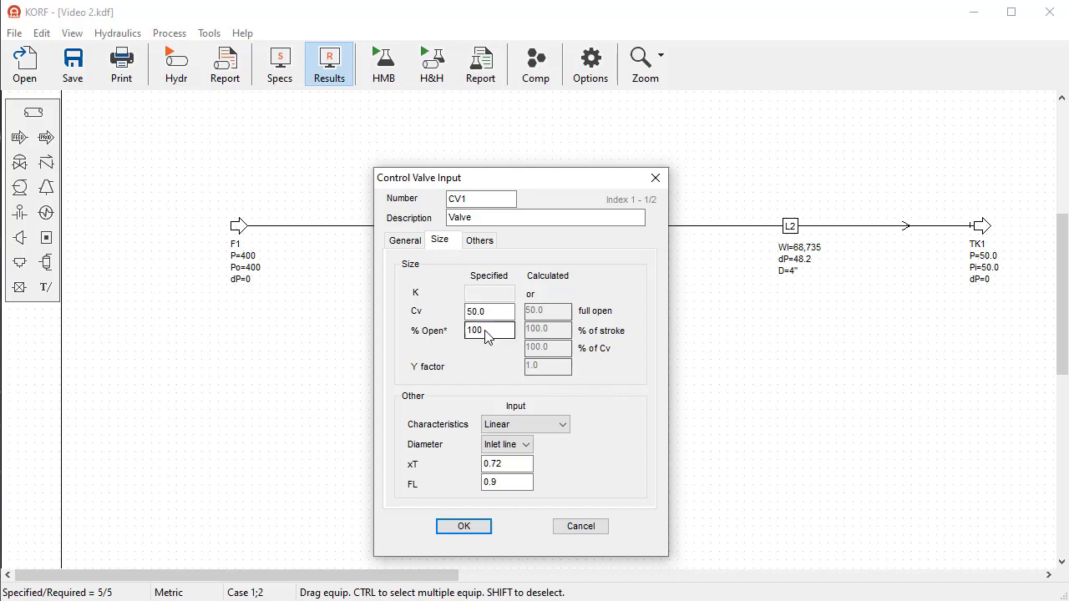
click(489, 330)
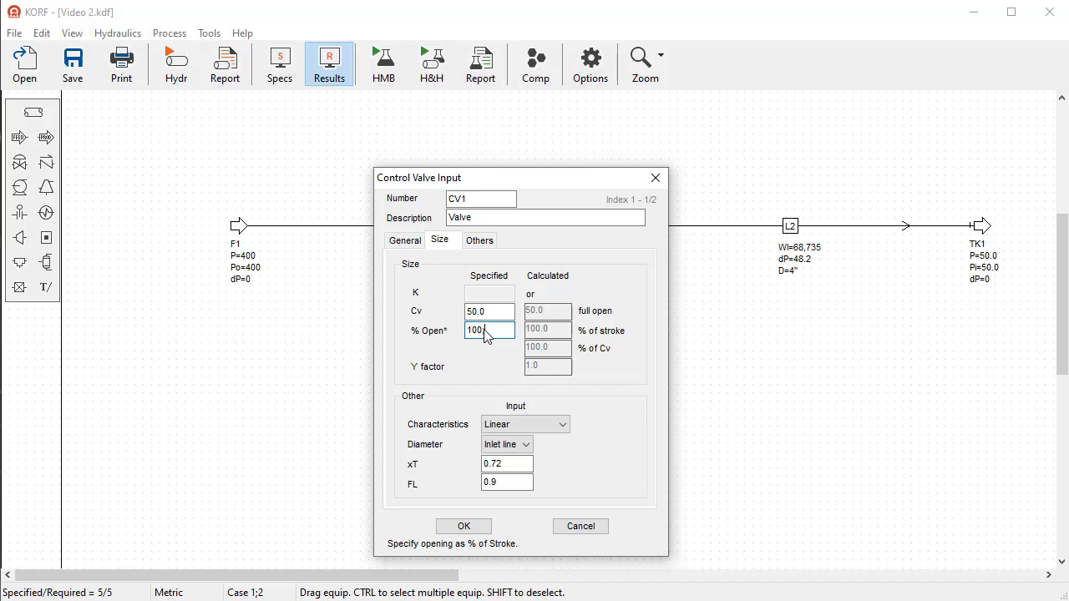
text(;40)
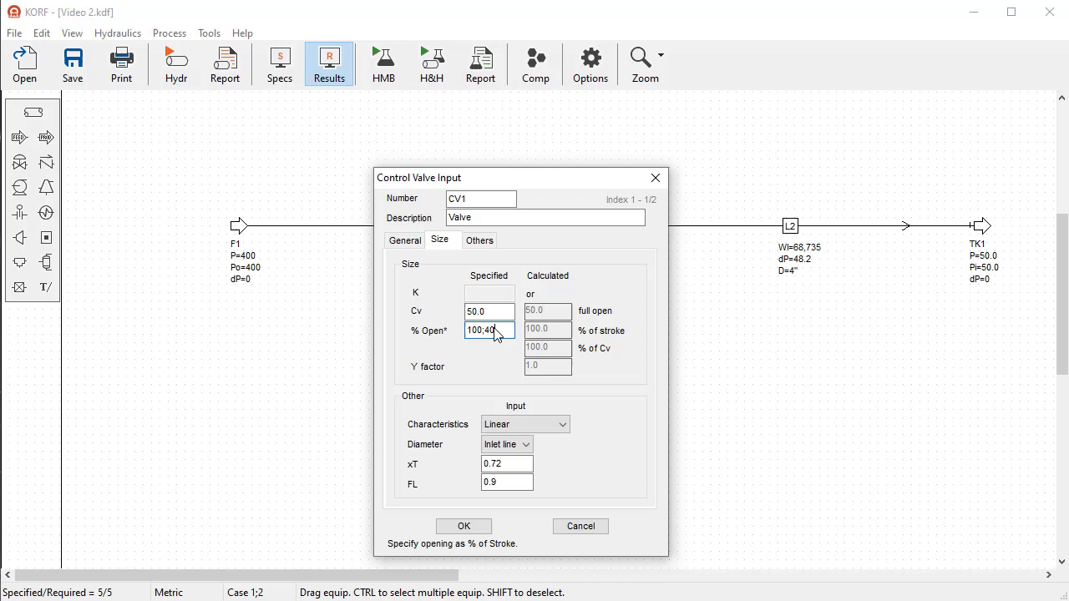
click(510, 330)
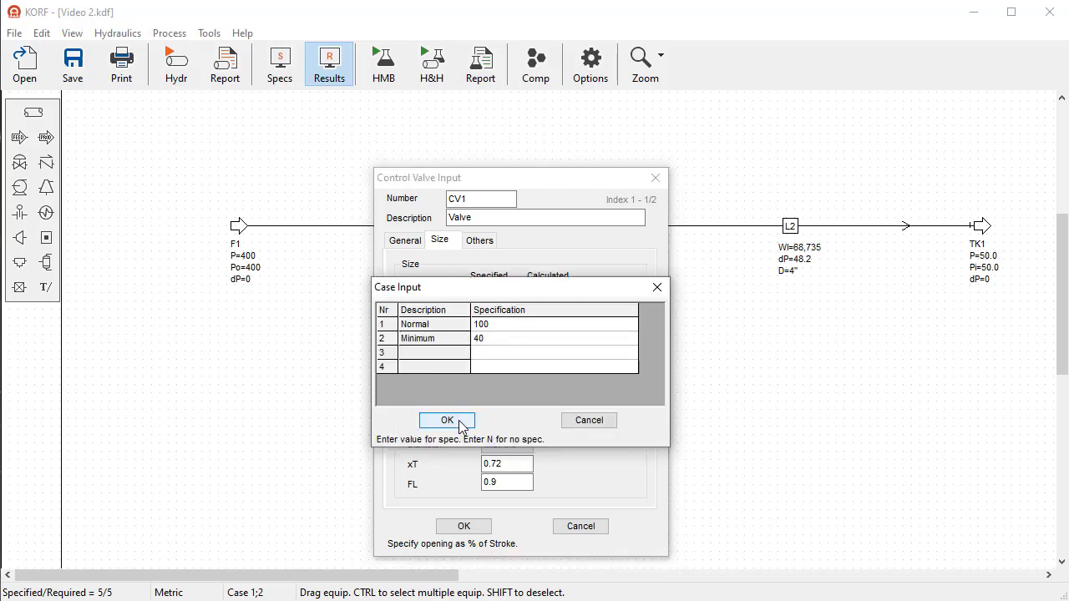
click(447, 420)
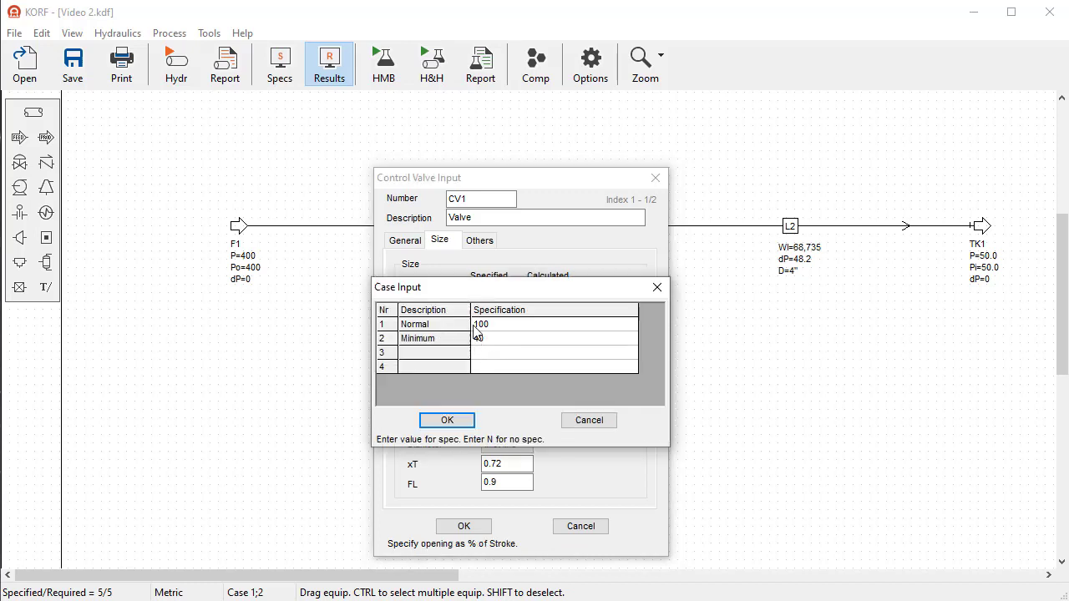
click(446, 420)
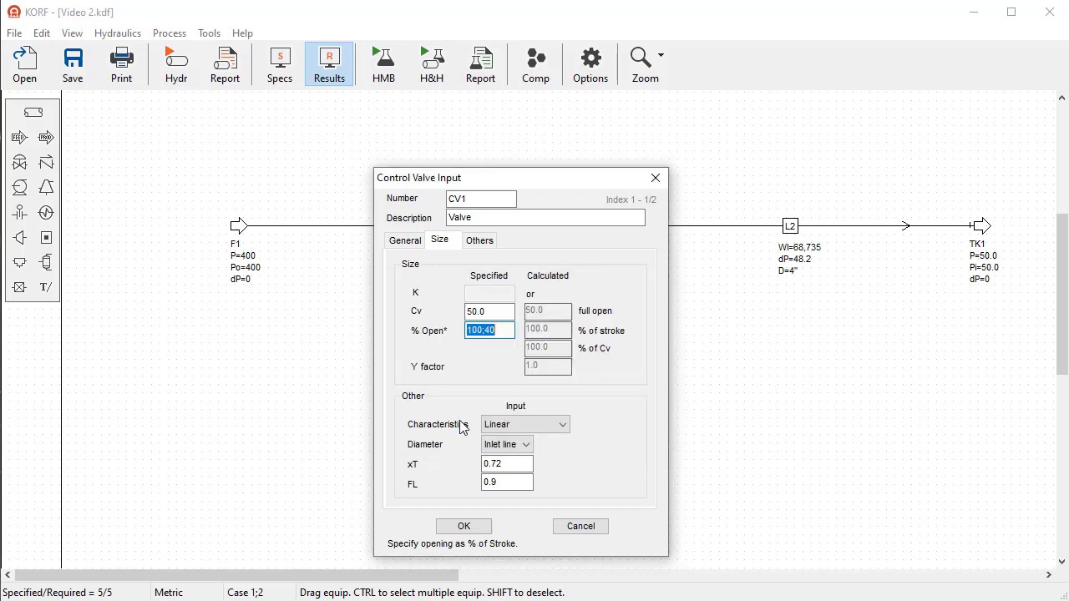
click(463, 526)
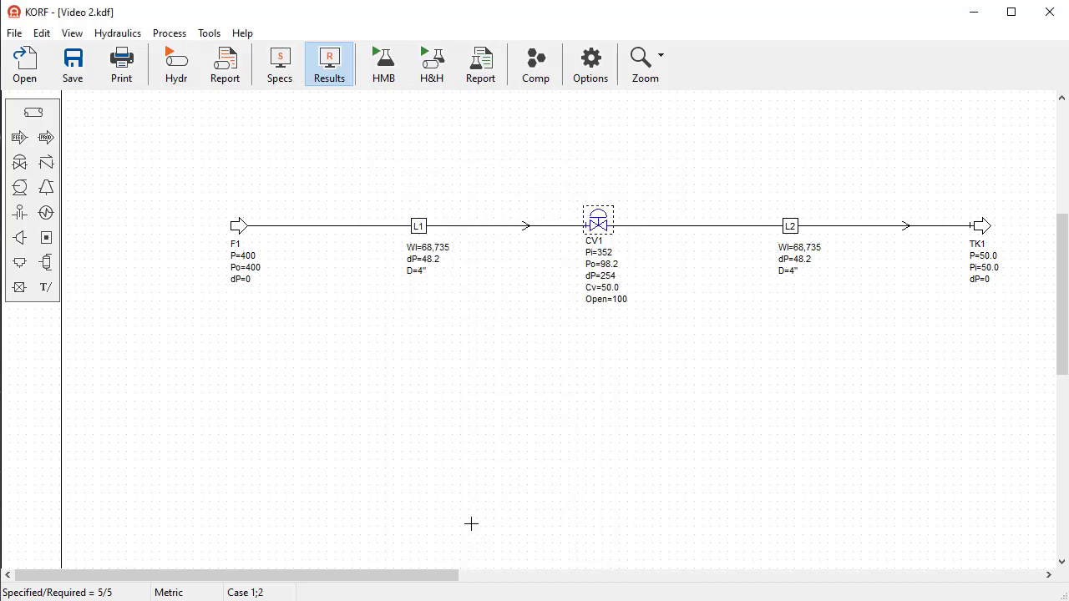
Solve both cases, showing CV1 at 40% open with 31,281 flow, then reopen CV1.
click(176, 64)
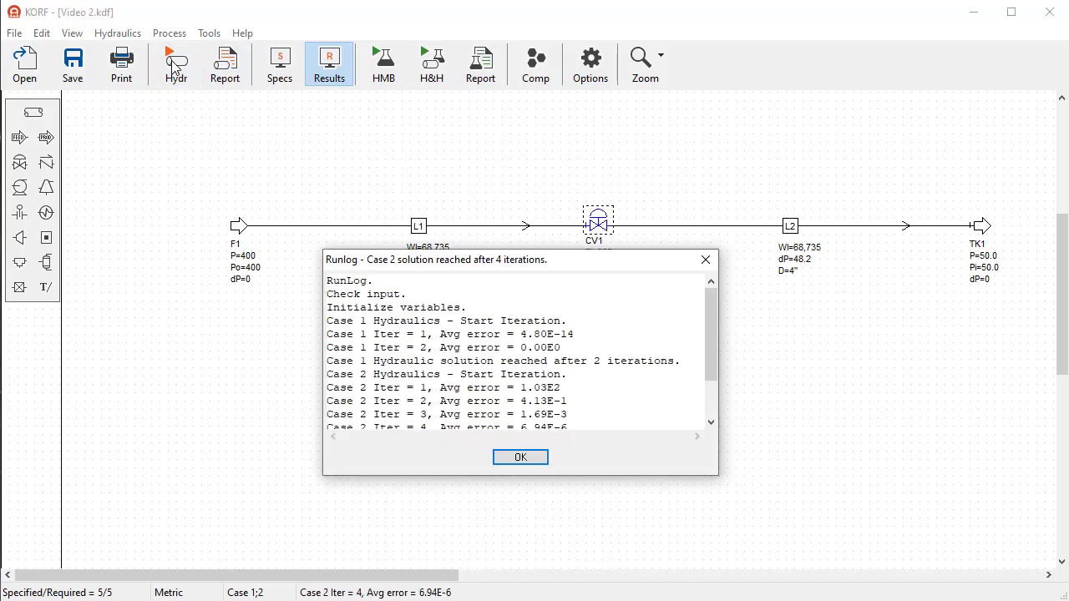
scroll(down, 3)
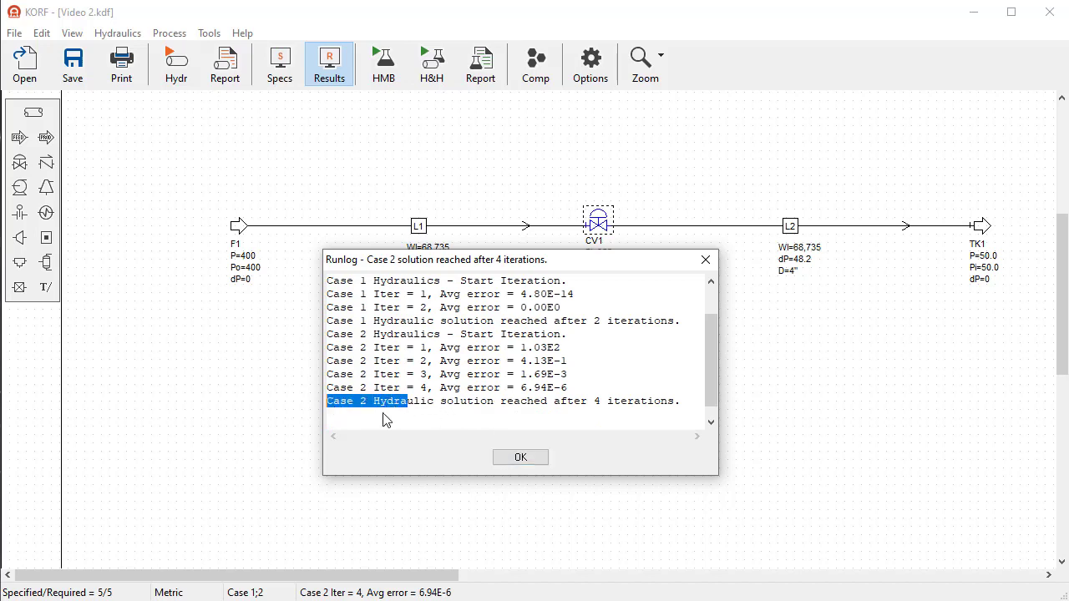
click(519, 457)
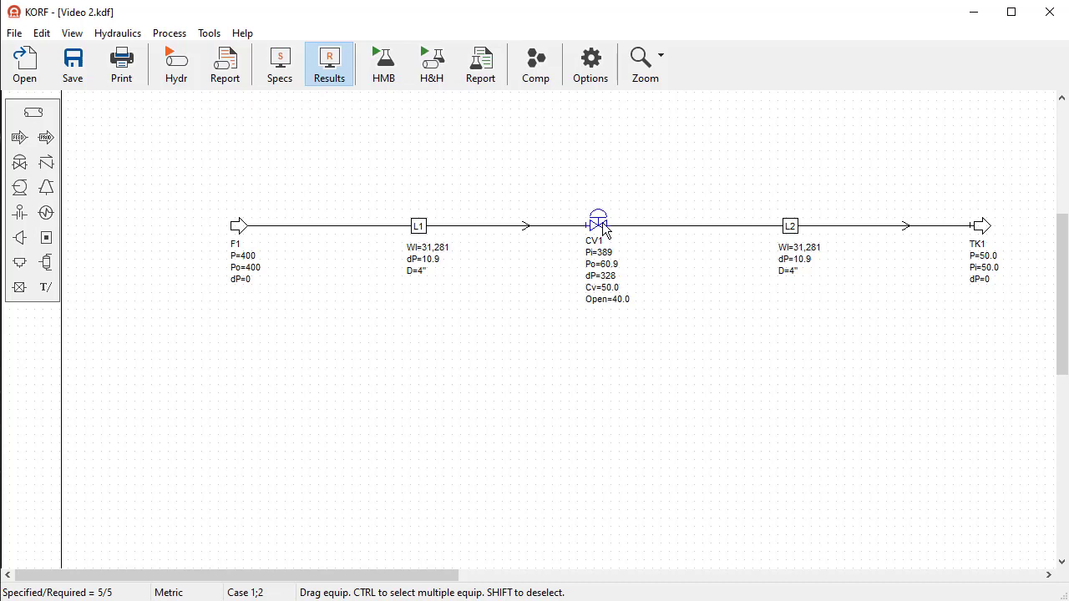
click(599, 220)
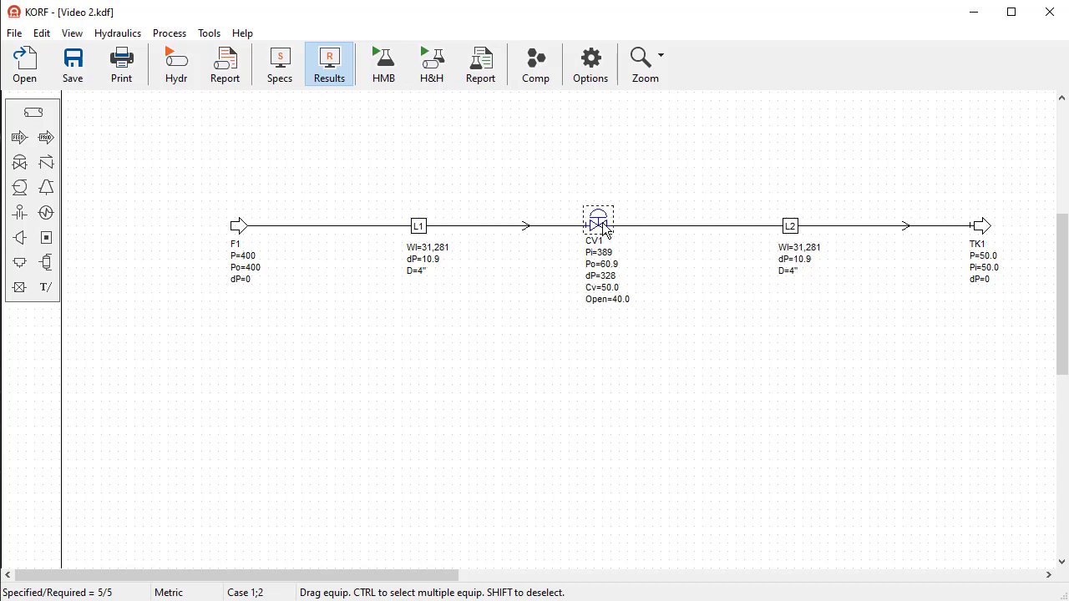
double_click(598, 218)
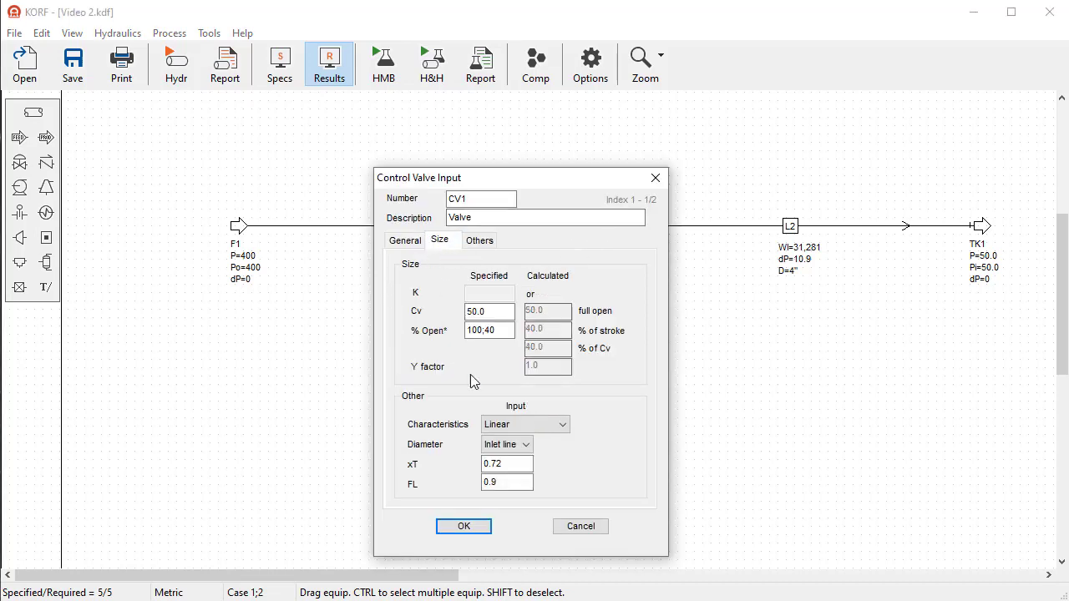
Delete the 40 from CV1's % Open so it reads 100;; and confirm.
click(489, 329)
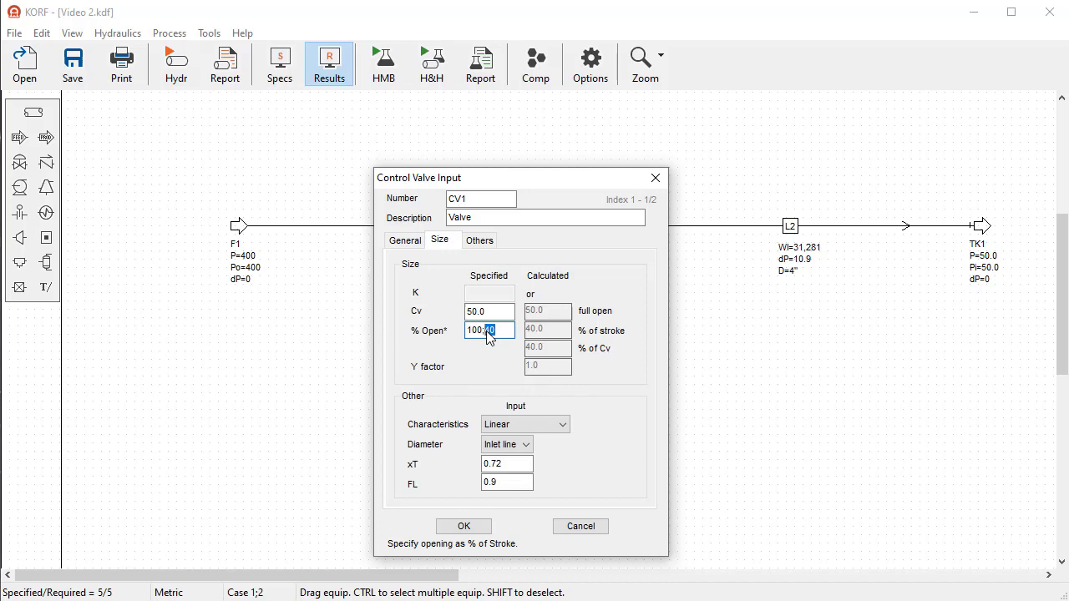
key(BackSpace)
text(;)
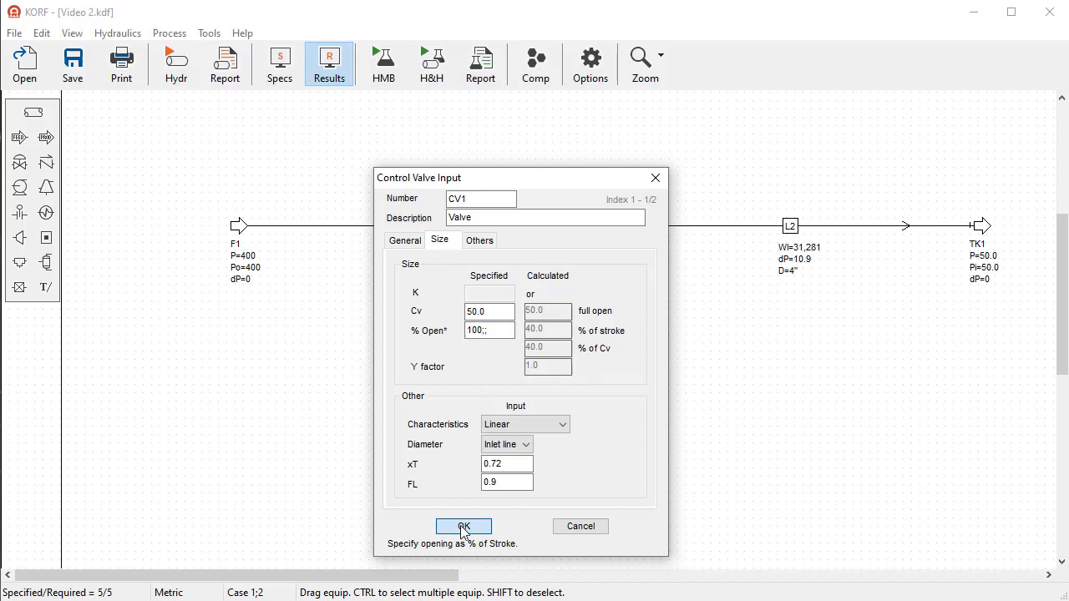
click(463, 526)
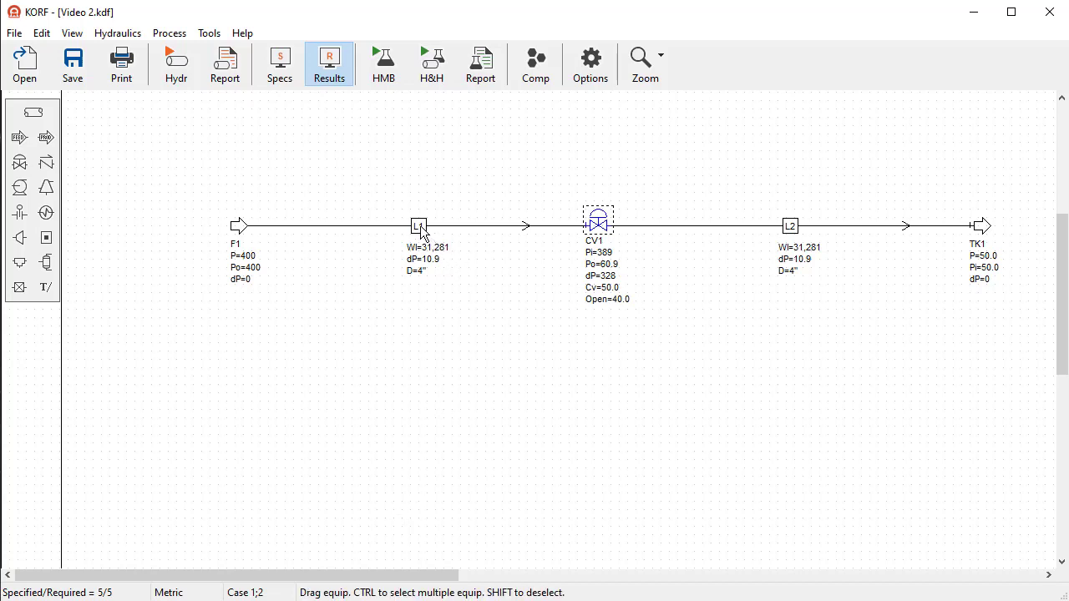
Give pipe L1 a specified total flow of ;45000 for the Minimum case.
double_click(419, 225)
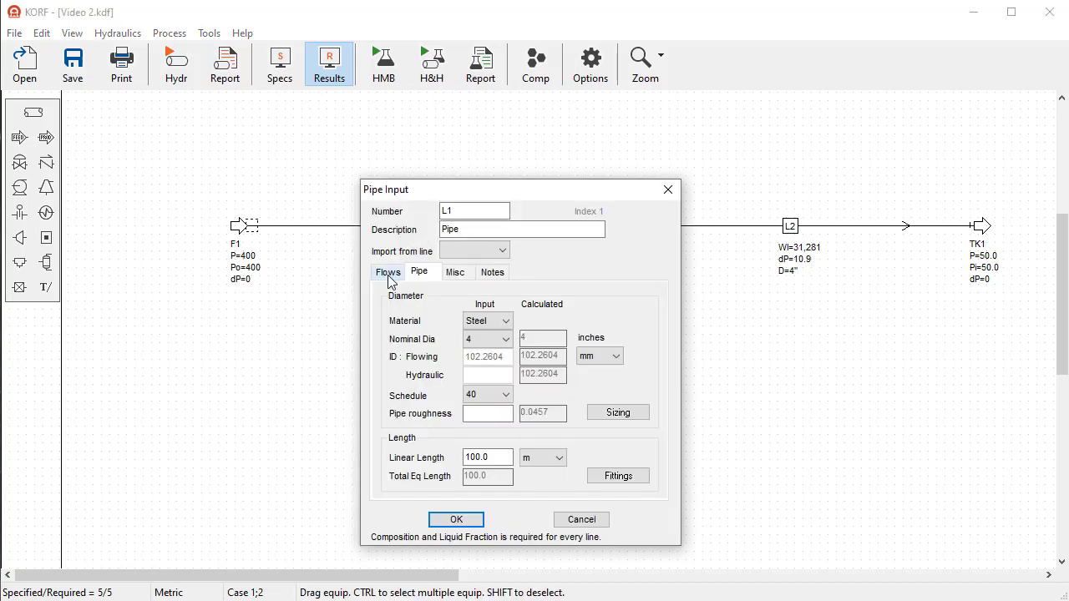
click(388, 272)
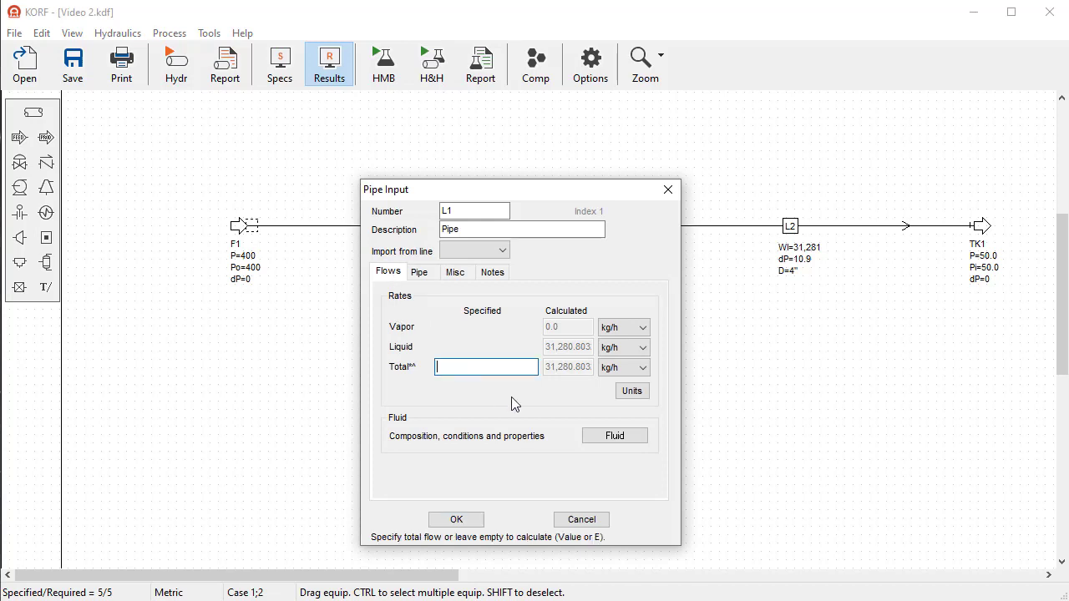
text(4)
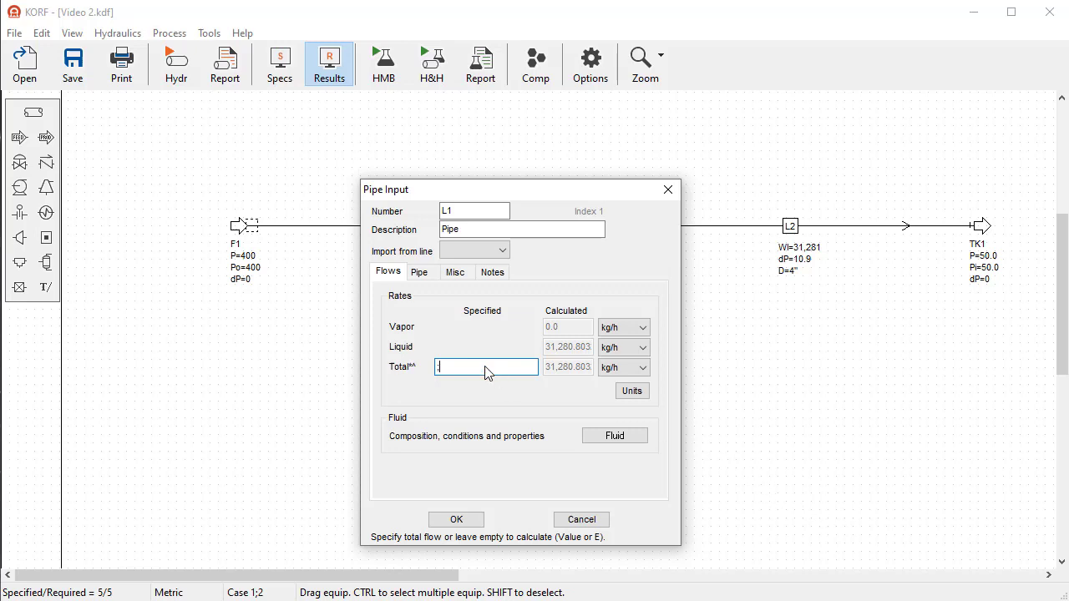
text(45000)
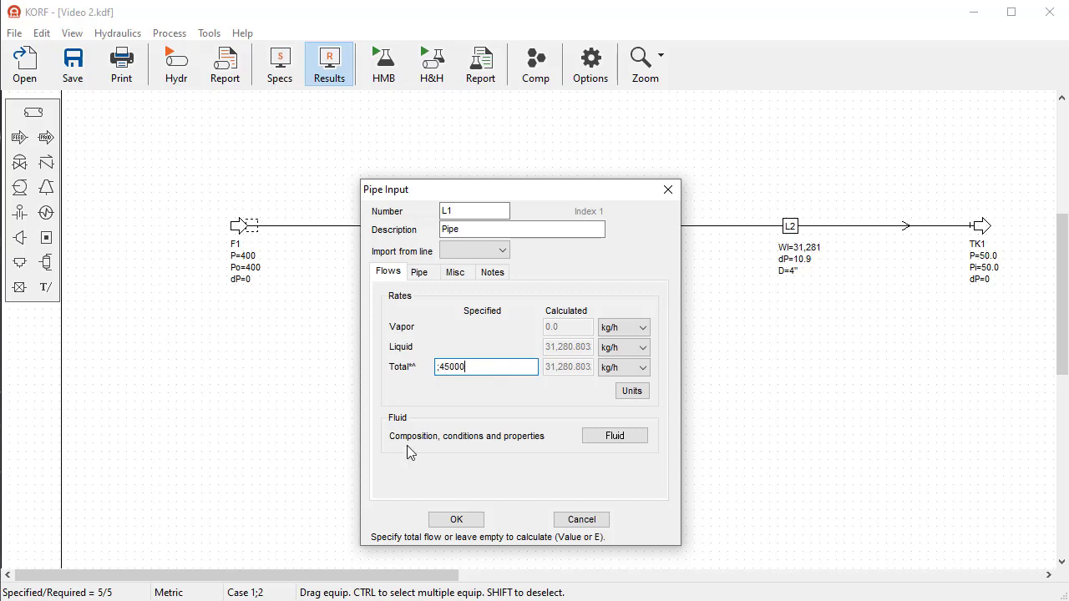
click(455, 518)
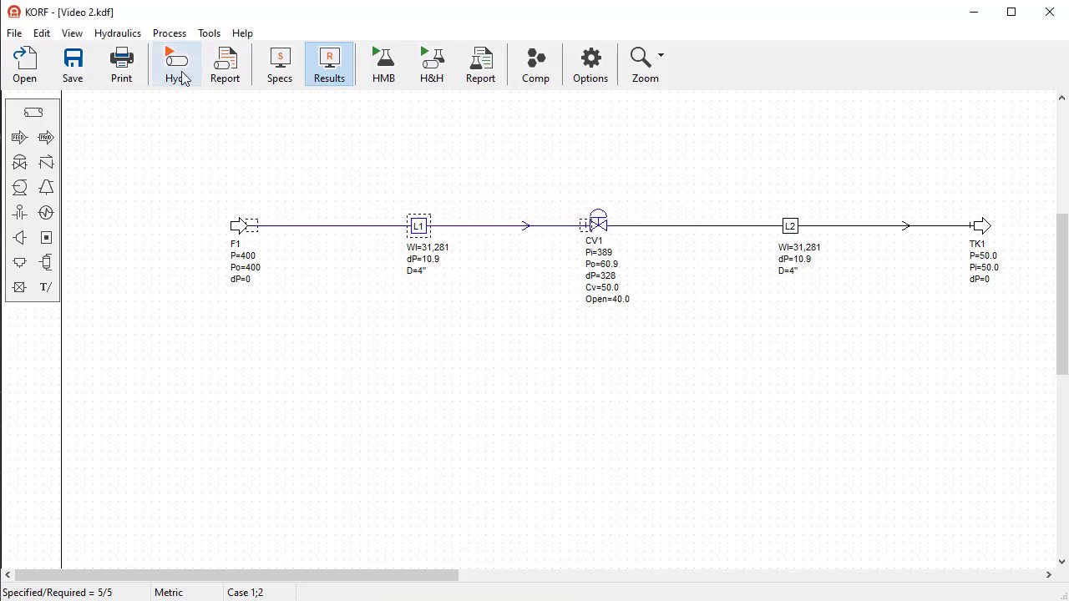
Run the hydraulic calculation so L1 carries 45,000 and CV1 solves to 59.5% open.
click(176, 65)
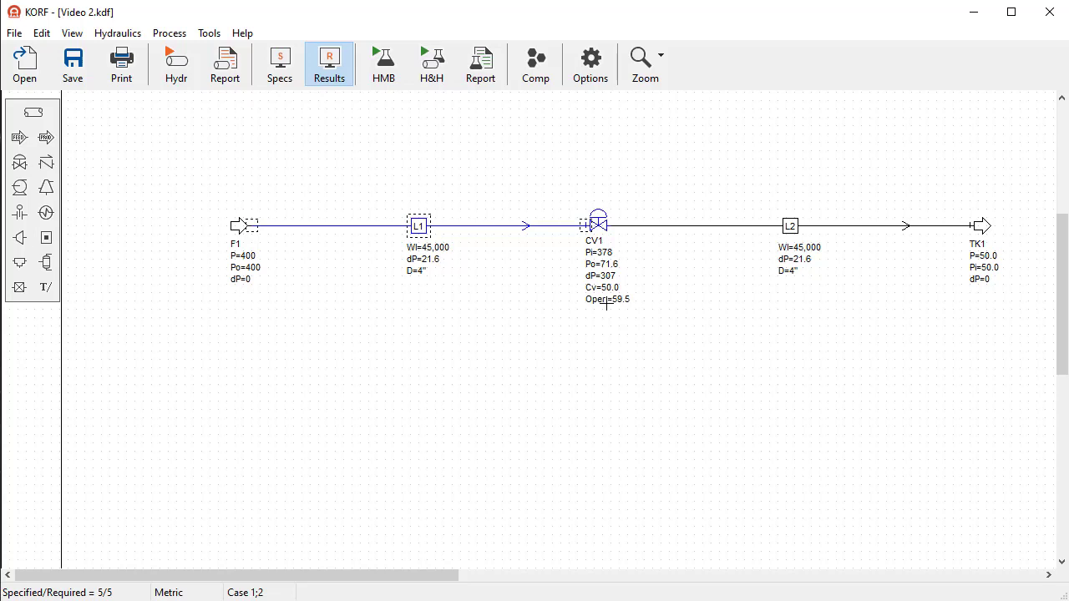
mouse_move(492, 282)
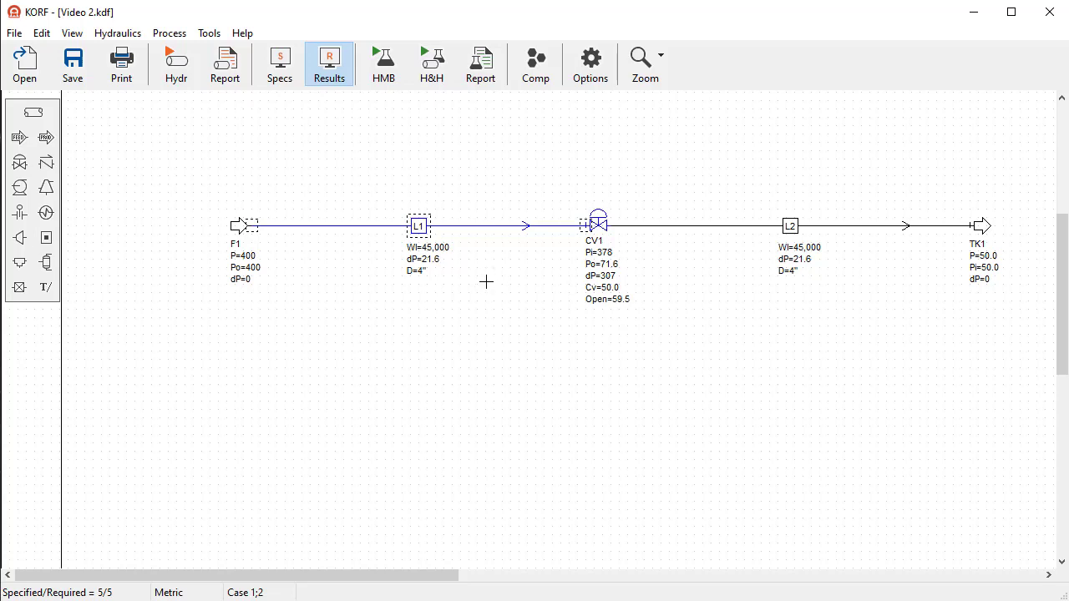
mouse_move(476, 286)
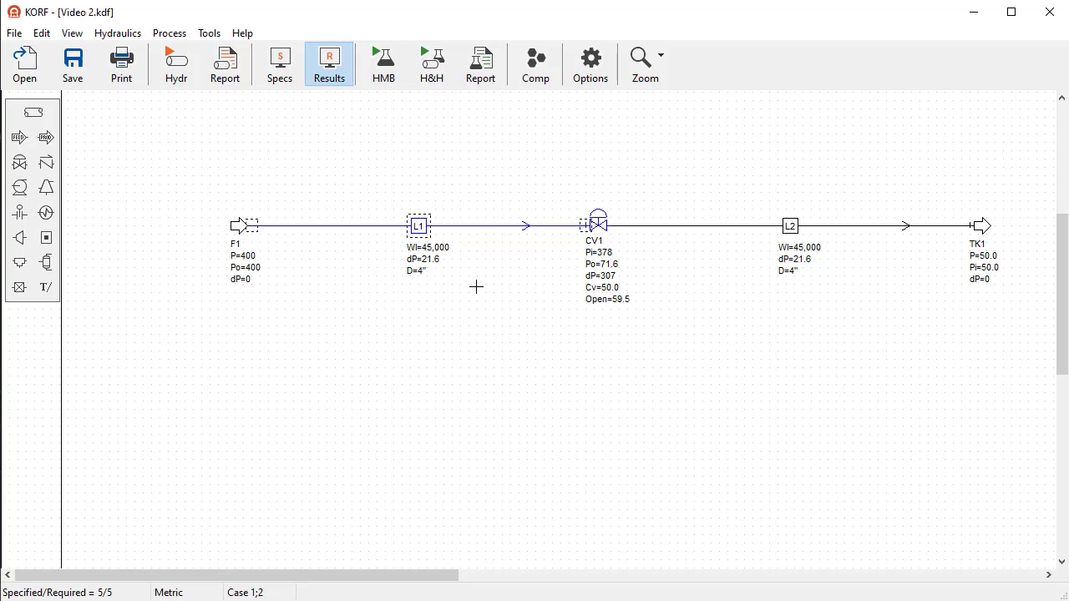